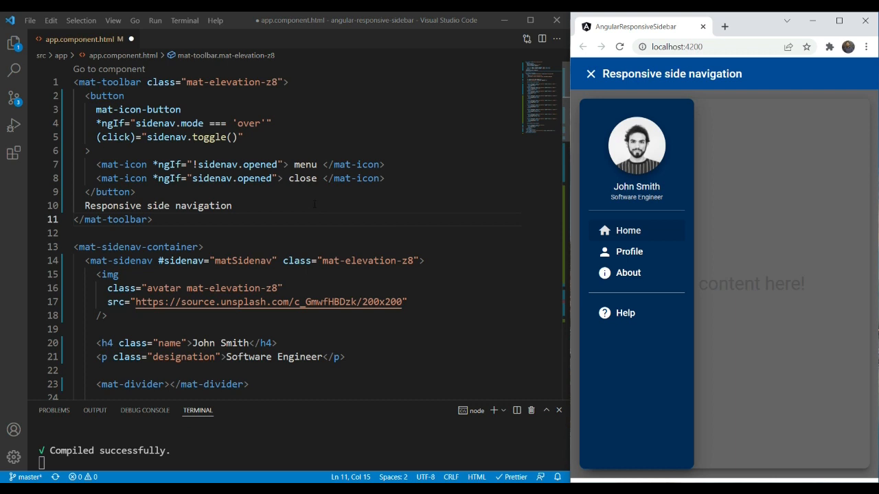
Select the Home button's admin condition and place the cursor after the divider
{"action": "scroll", "scroll_direction": "down", "scroll_amount": 3}
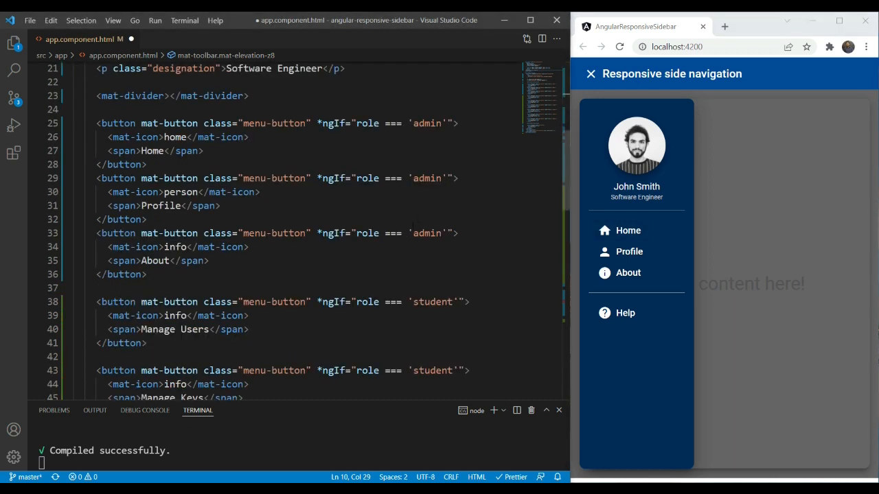
{"action": "double_click", "coordinate": [357, 123]}
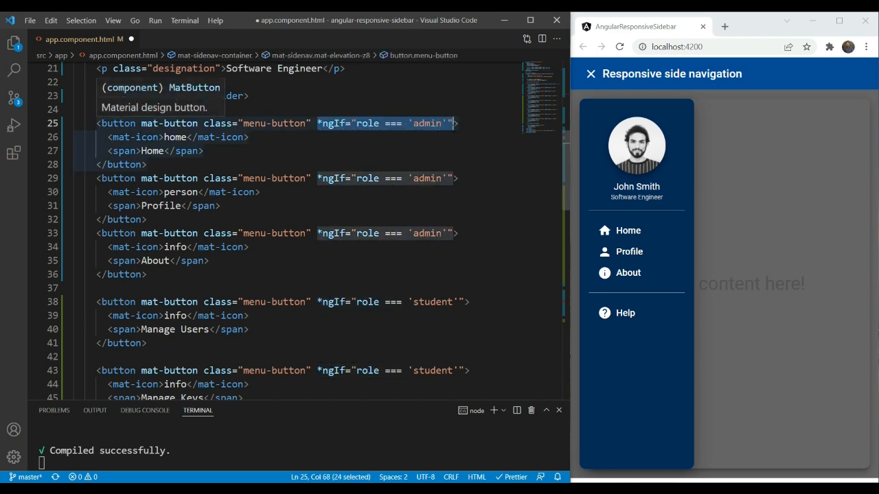
{"action": "scroll", "scroll_direction": "down", "scroll_amount": 3}
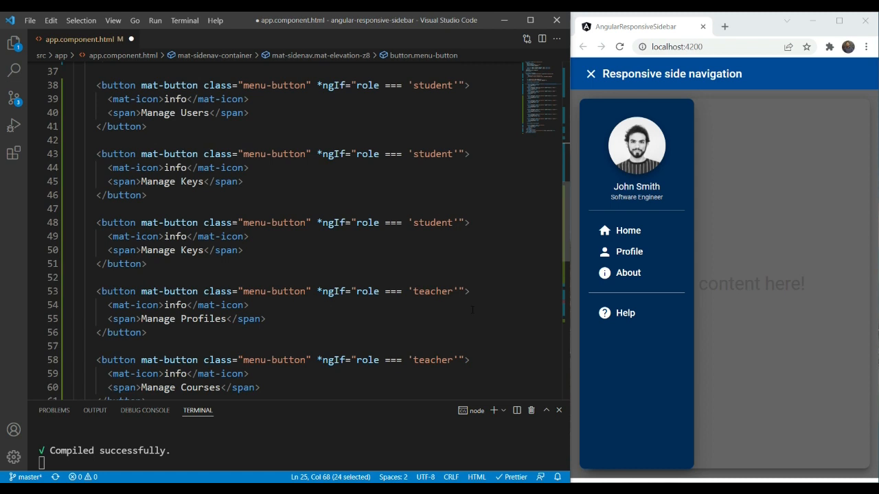
{"action": "left_click", "coordinate": [241, 250]}
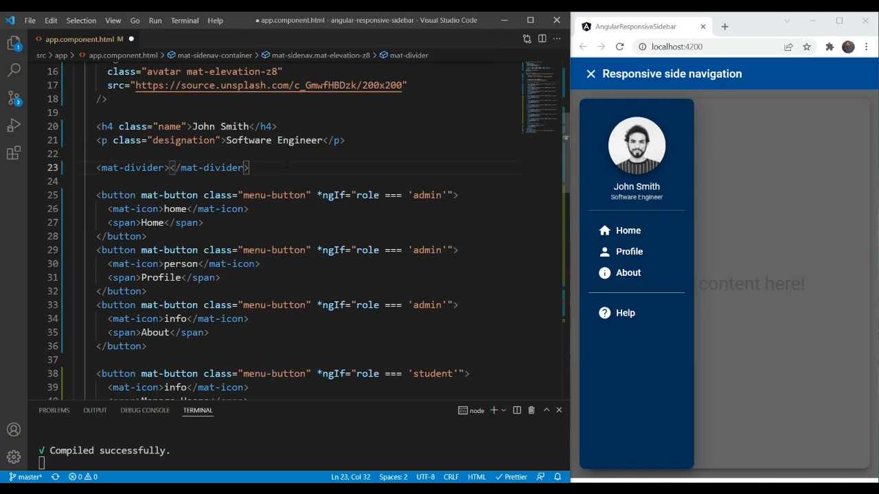
Add an ng-container with *ngIf="role === 'admin'" around the three admin buttons
{"action": "type", "text": "<ng-container *></ng-container>"}
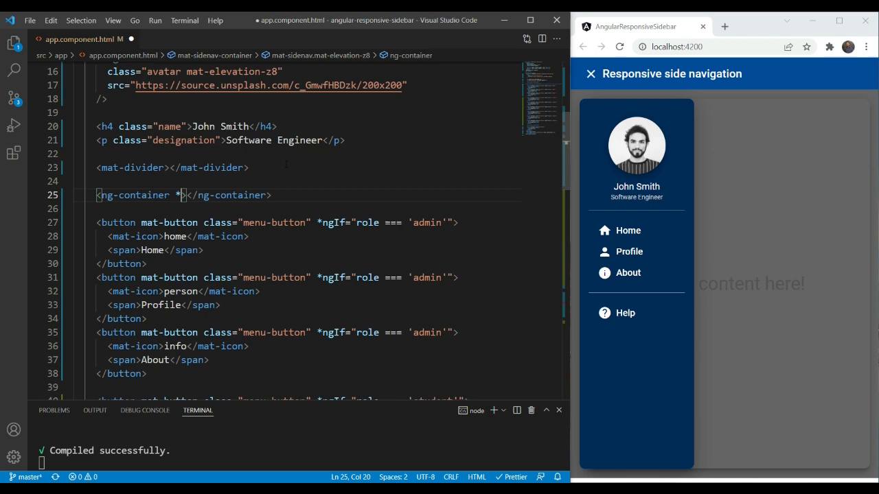
{"action": "type", "text": "*ngIf=\"\""}
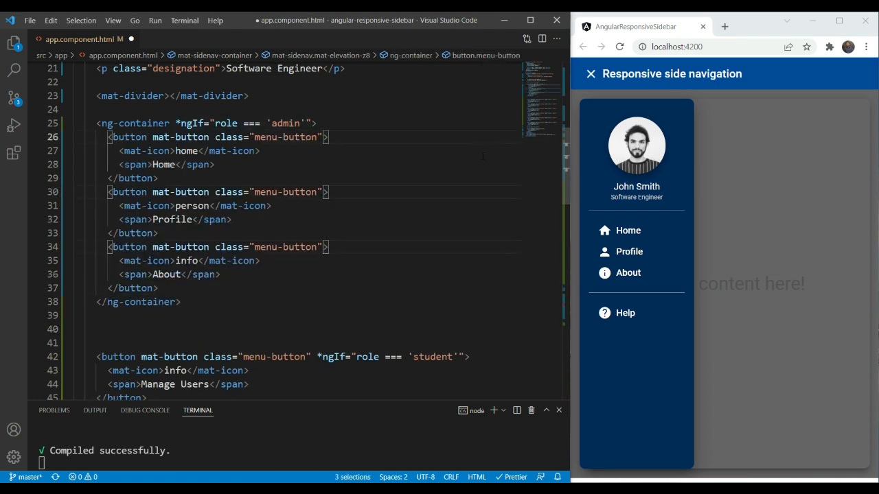
{"action": "left_click", "coordinate": [182, 302]}
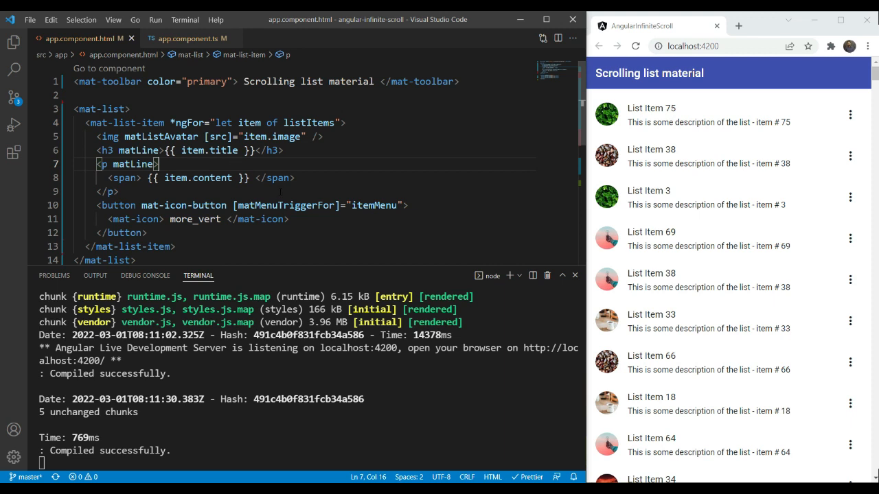
Scroll app.component.html to the mat-list markup repeating over listItems
{"action": "scroll", "scroll_direction": "down", "scroll_amount": 3}
{"action": "type", "text": "<mat-divider></mat-divider>"}
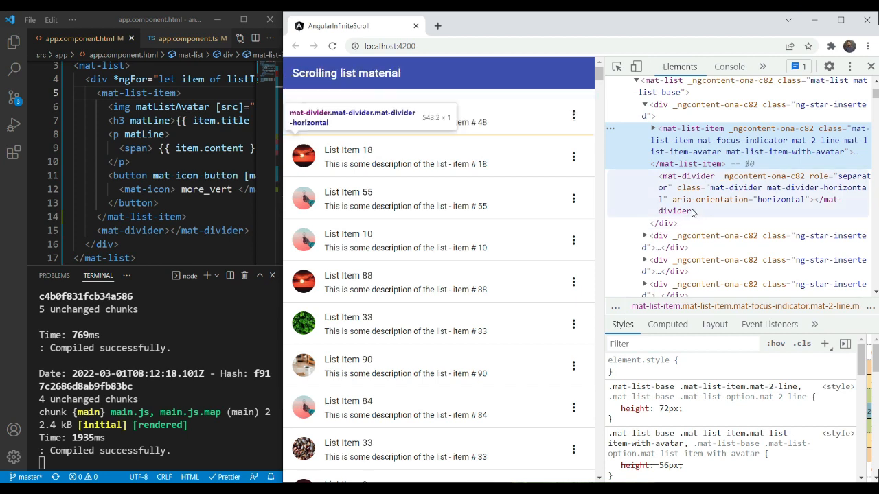
{"action": "mouse_move", "coordinate": [678, 109]}
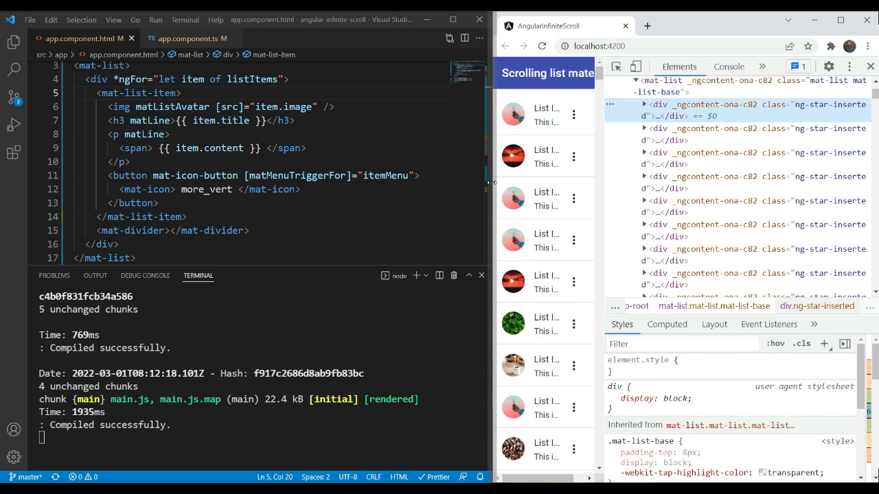
Select the div tag name wrapping each list item to rename it to ng-container
{"action": "double_click", "coordinate": [97, 82]}
{"action": "type", "text": "ng-container"}
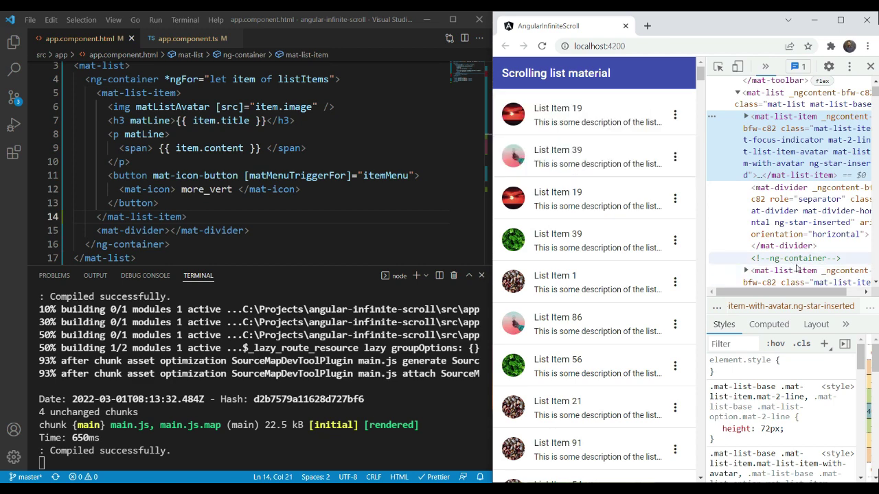
{"action": "mouse_move", "coordinate": [793, 258]}
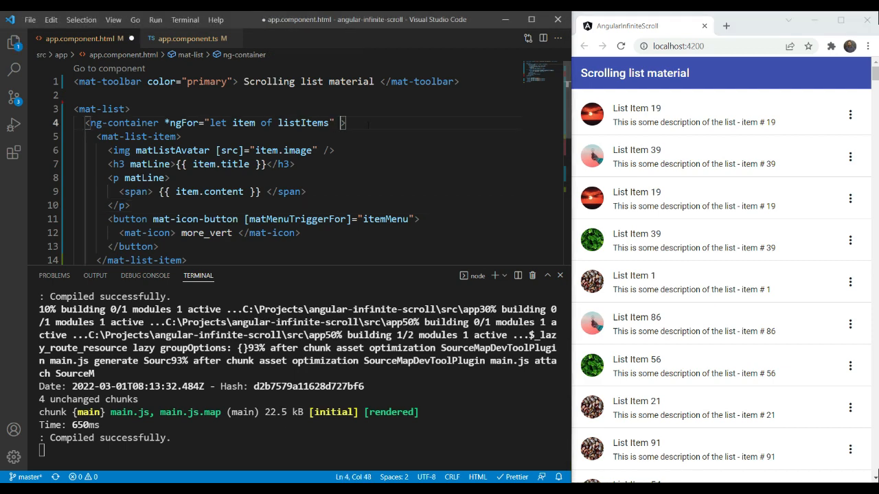
Add *ngIf="item.image" after the *ngFor on the ng-container
{"action": "type", "text": "*ngIf=\"\""}
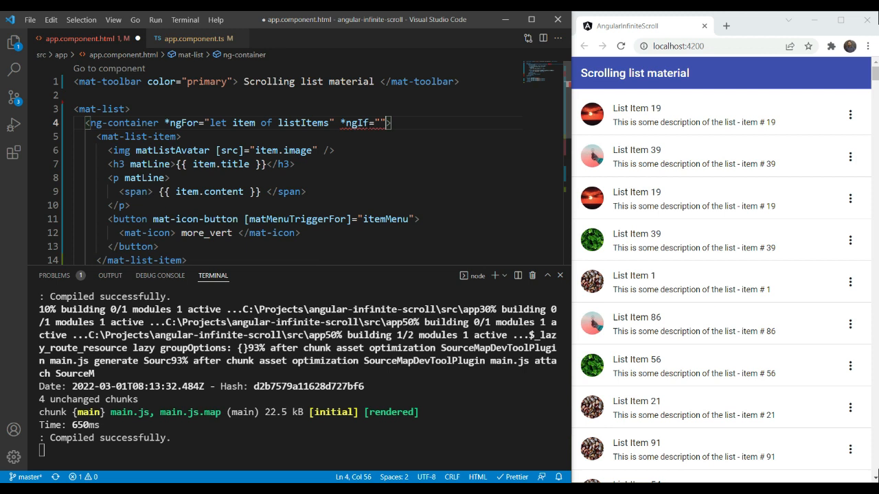
{"action": "type", "text": "i"}
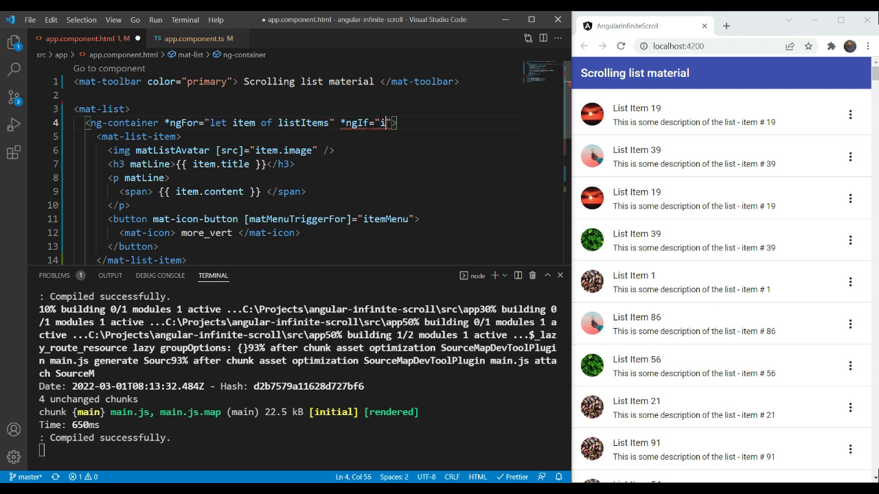
{"action": "type", "text": "tem.image"}
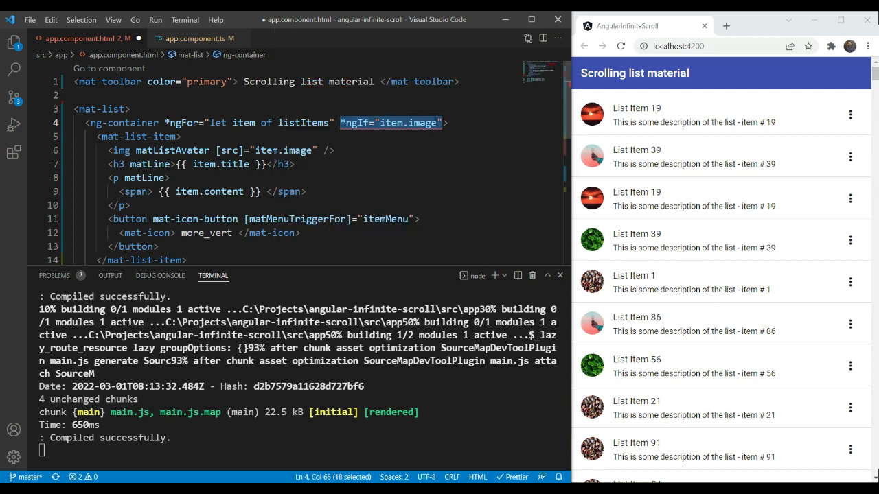
{"action": "mouse_move", "coordinate": [398, 123]}
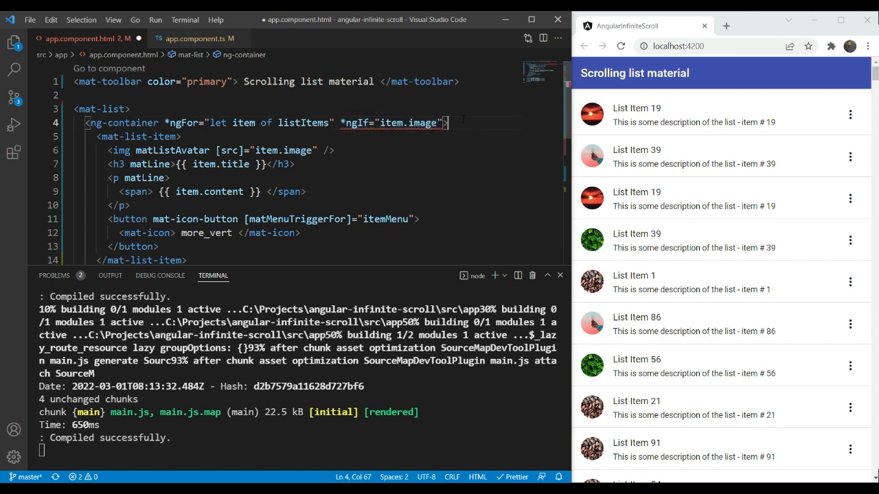
Insert a nested <ng-container></ng-container> and select the mat-list-item markup to move inside
{"action": "type", "text": "<ng-container></ng-container>"}
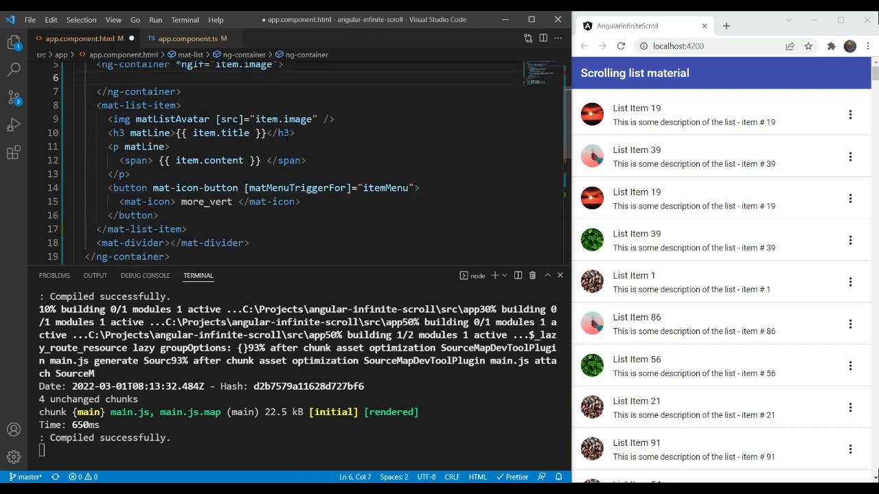
{"action": "left_click_drag", "start_coordinate": [107, 106], "coordinate": [158, 215]}
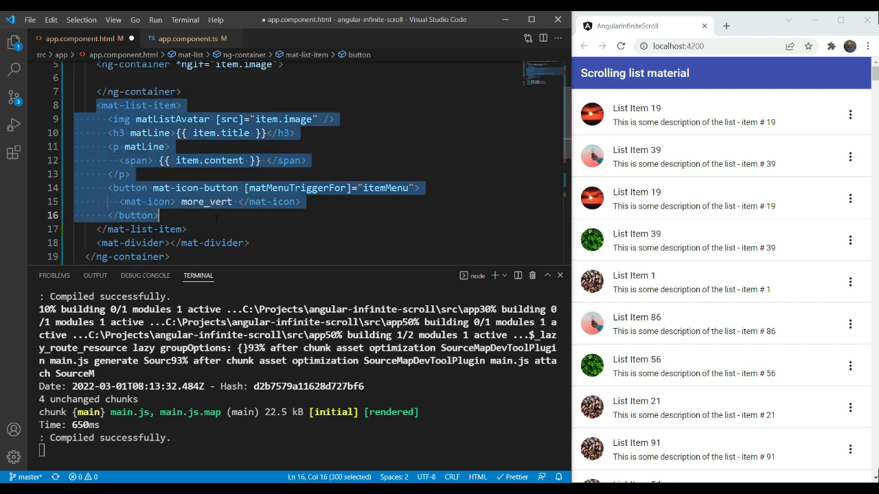